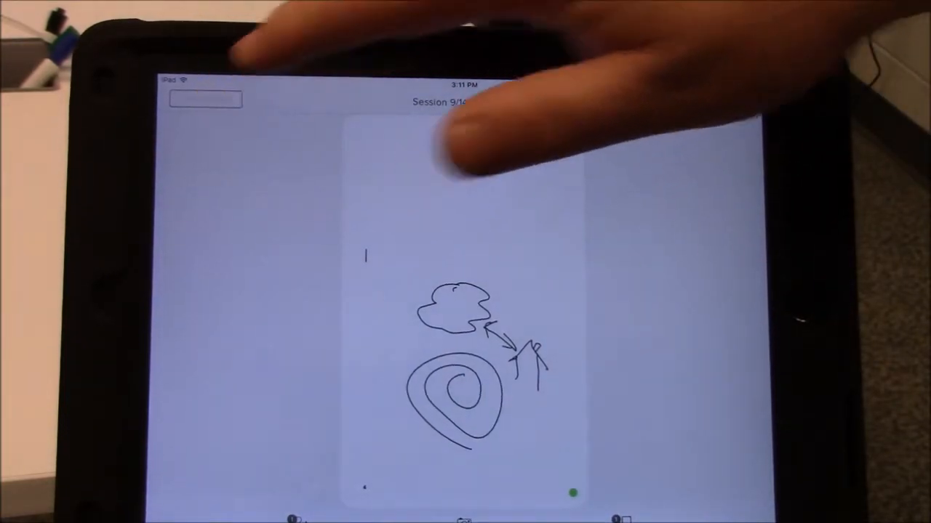
- Request disconnecting from the shared whiteboard session to bring up the end-for-all-participants warning
left_click(205, 99)
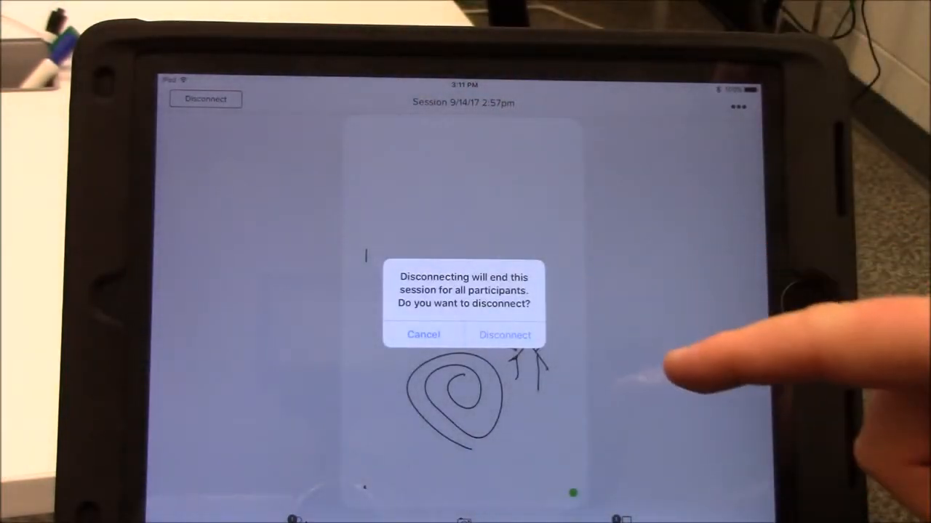